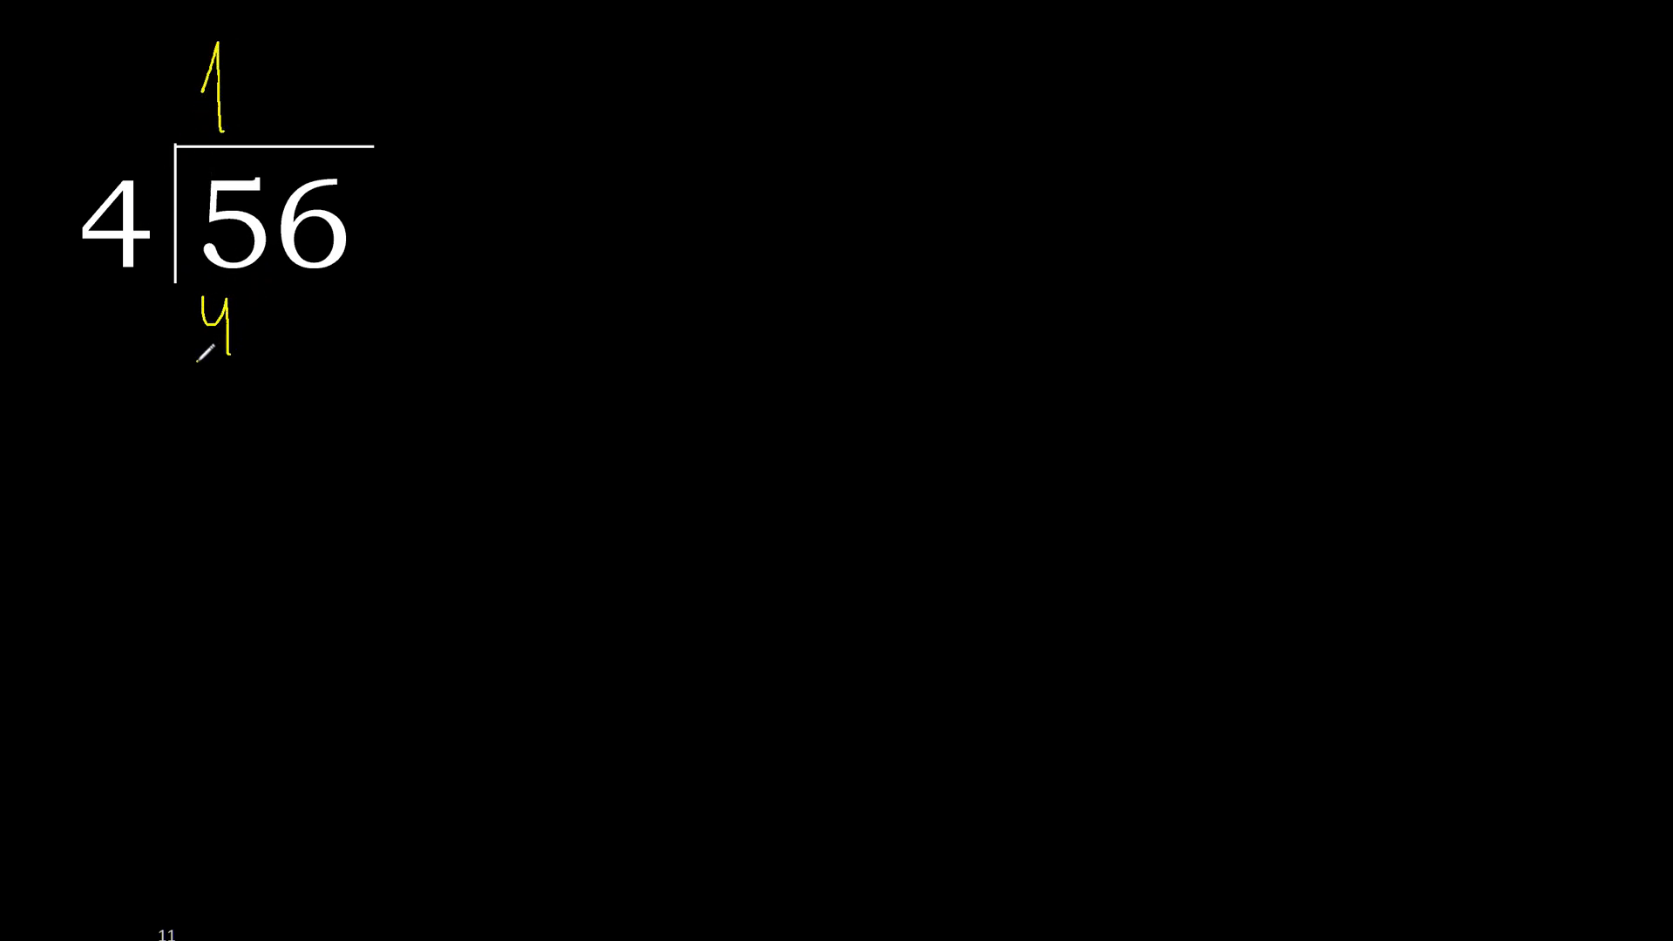
Step: Underline the 4, leaving remainder 1 with the 6 brought down as 16
{"action": "left_click_drag", "start_coordinate": [197, 378], "coordinate": [251, 352]}
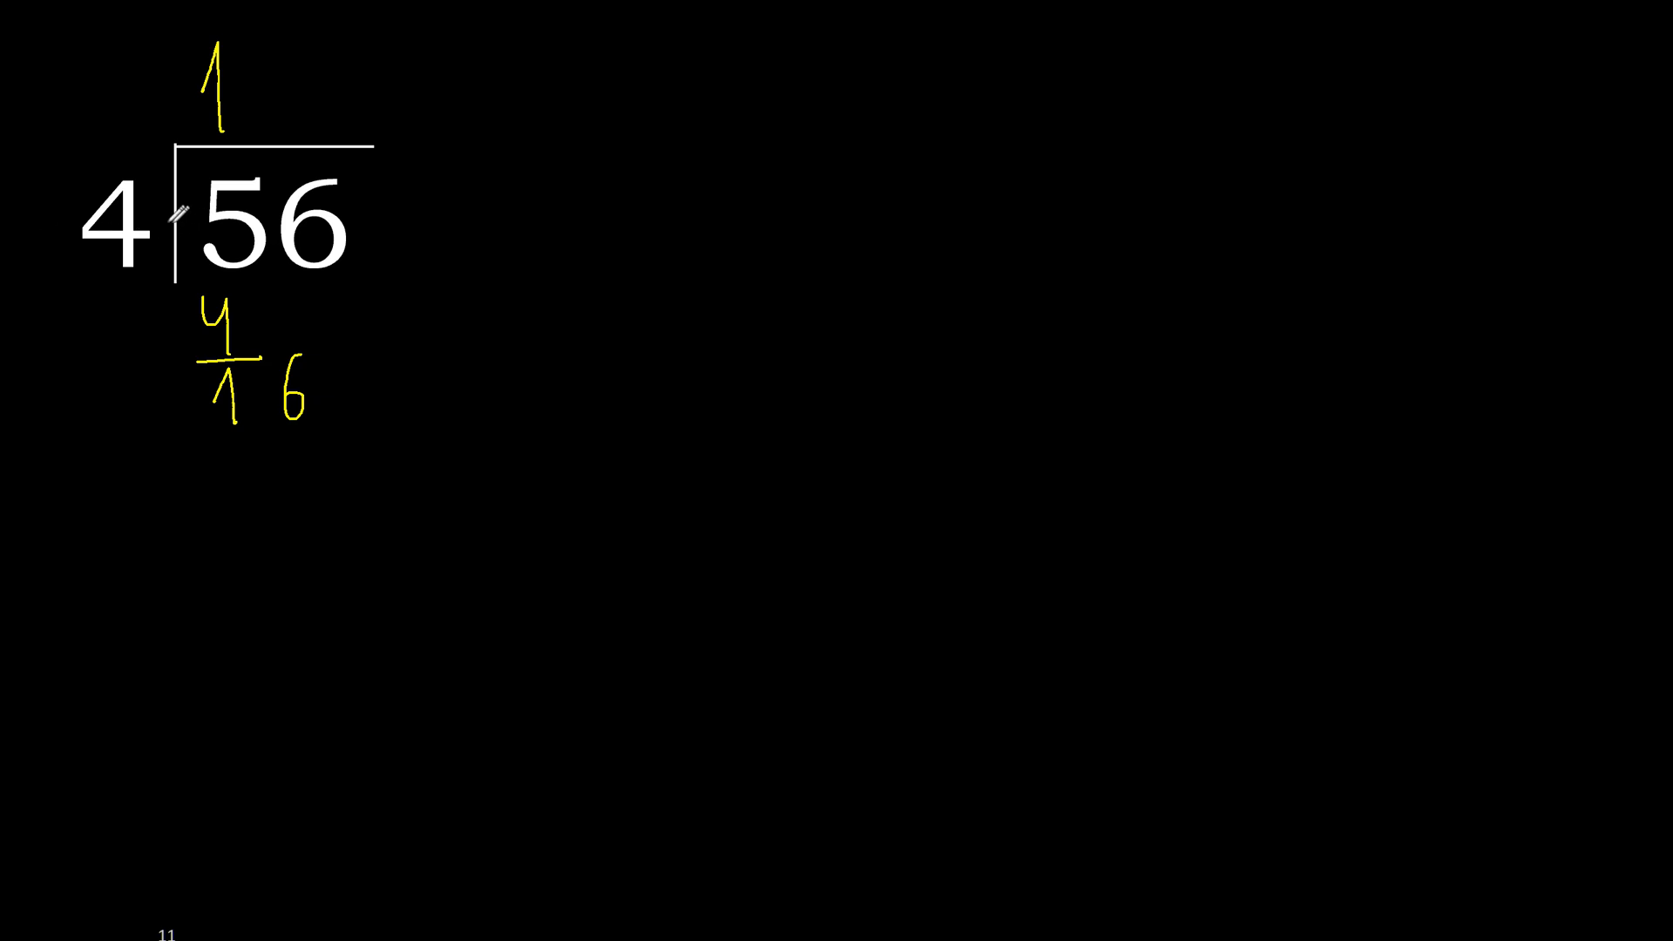
Step: Write quotient digit 4 to make 14, underline the 16 and write remainder 0
{"action": "type", "text": "4"}
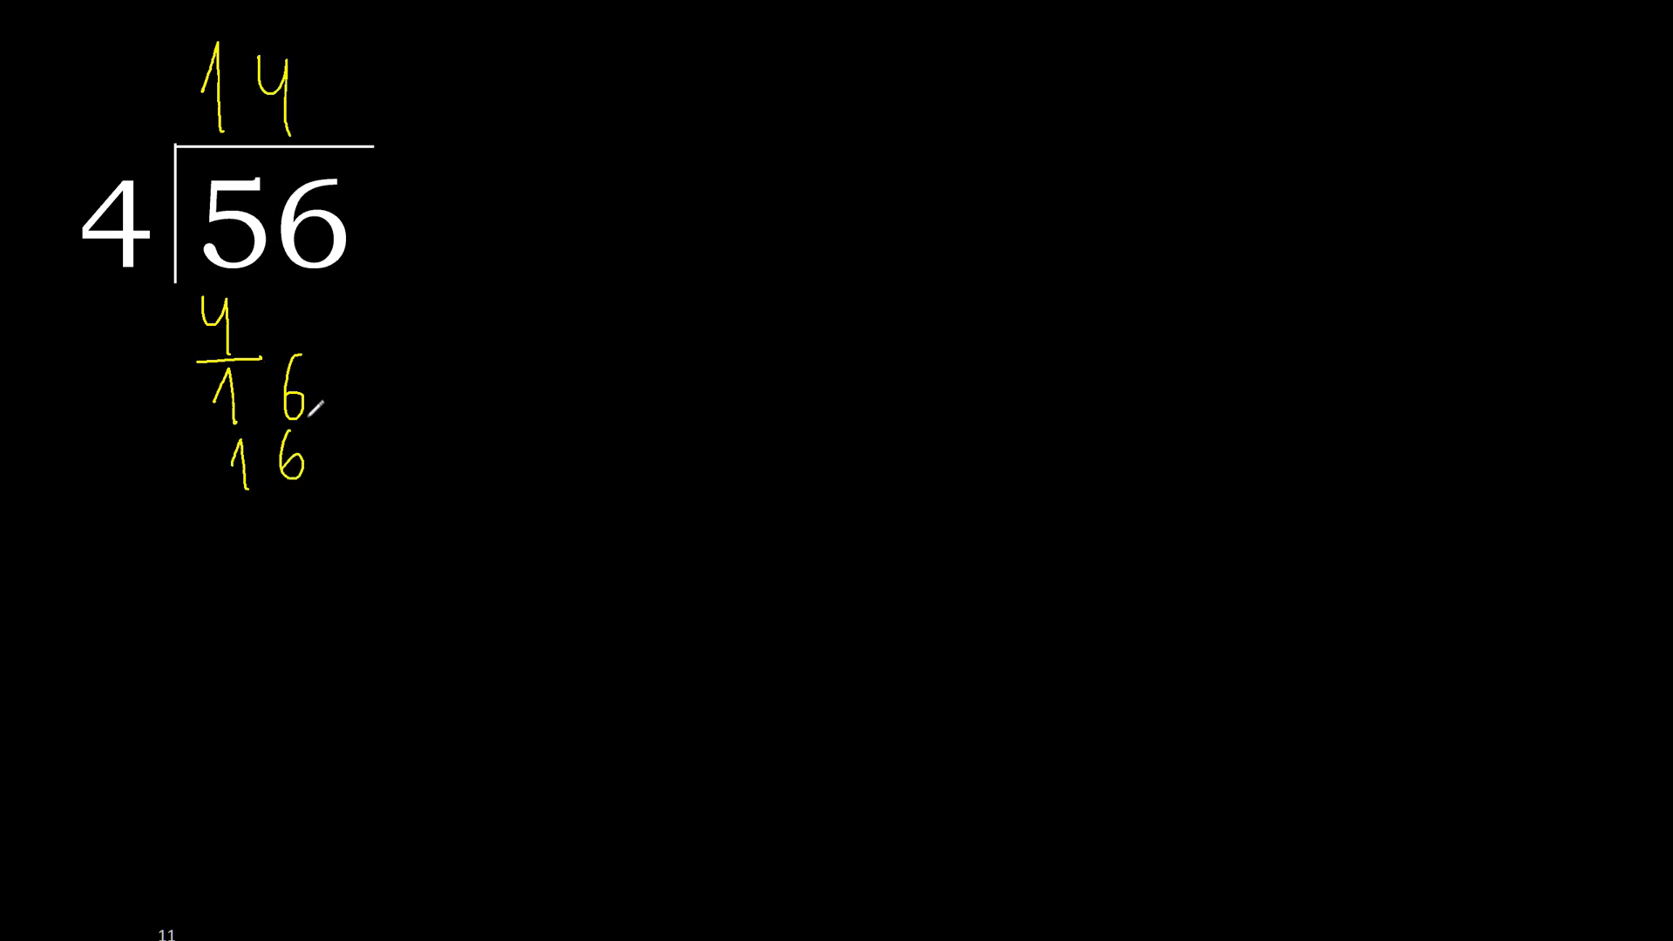
{"action": "left_click_drag", "start_coordinate": [212, 481], "coordinate": [331, 486]}
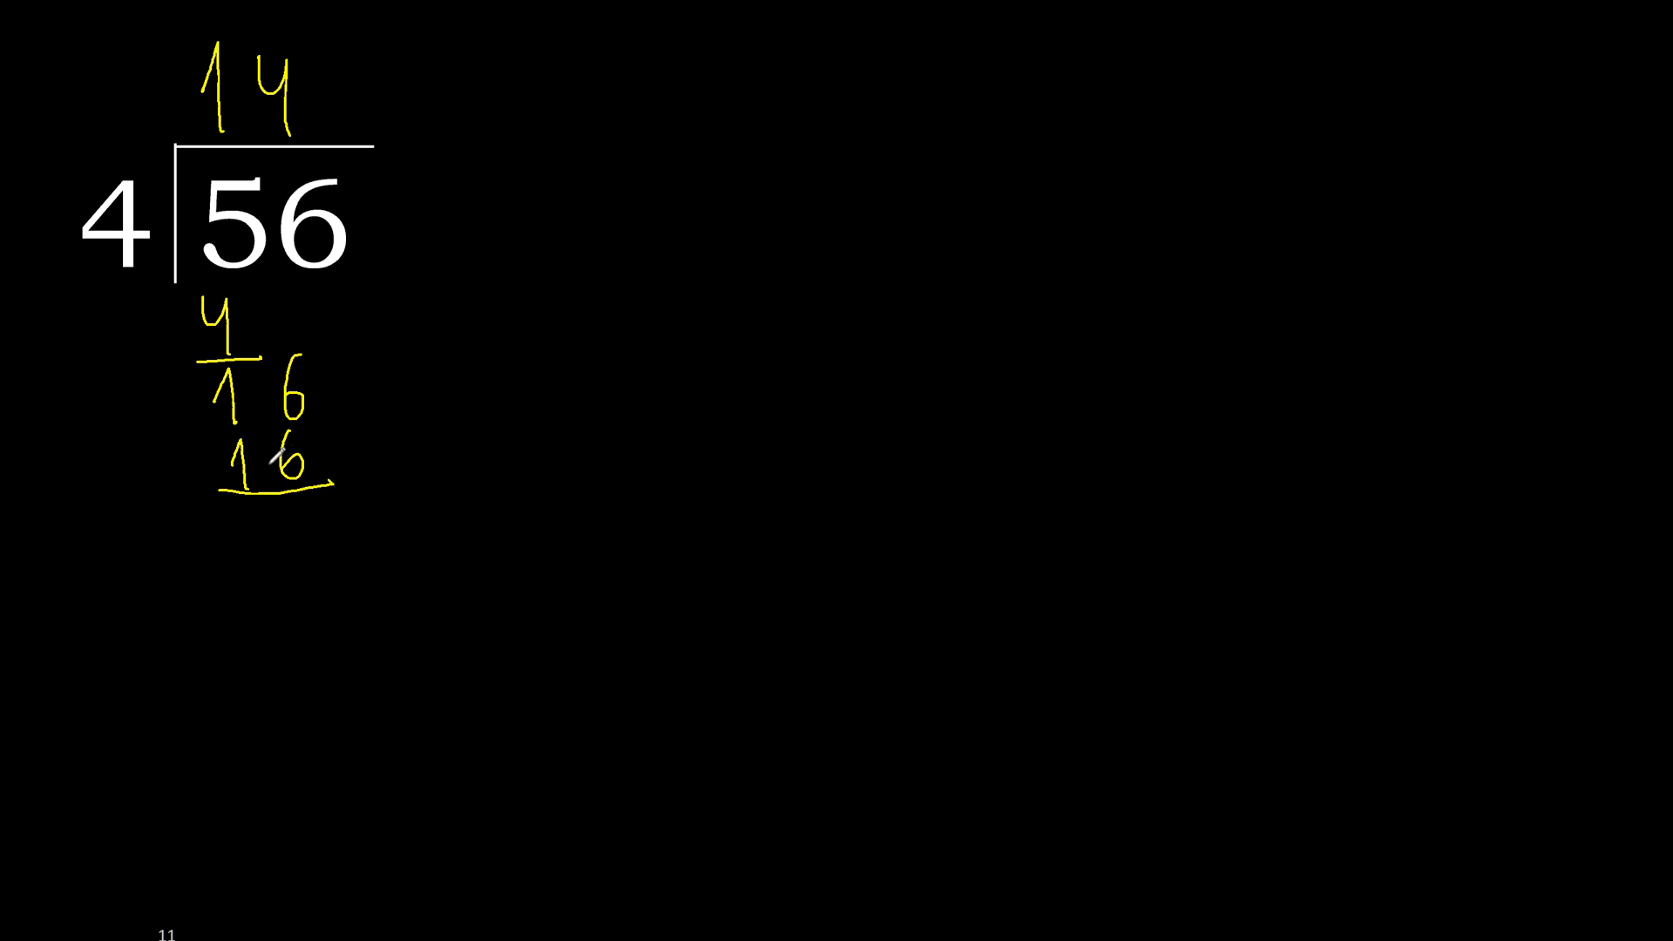
{"action": "type", "text": "0"}
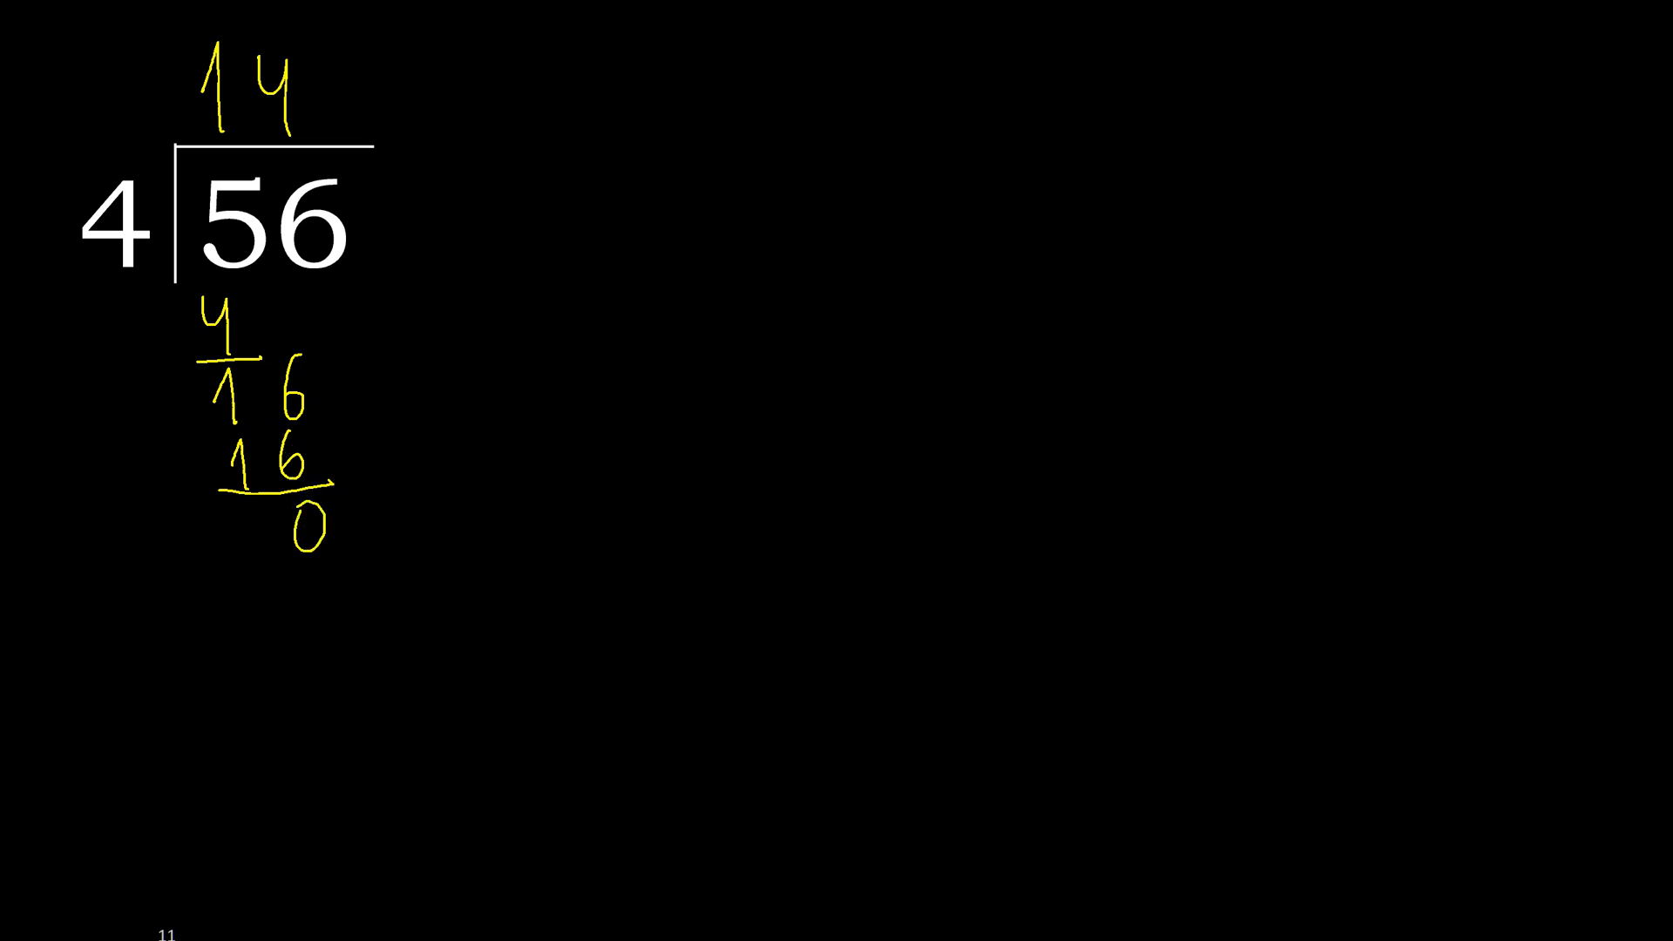